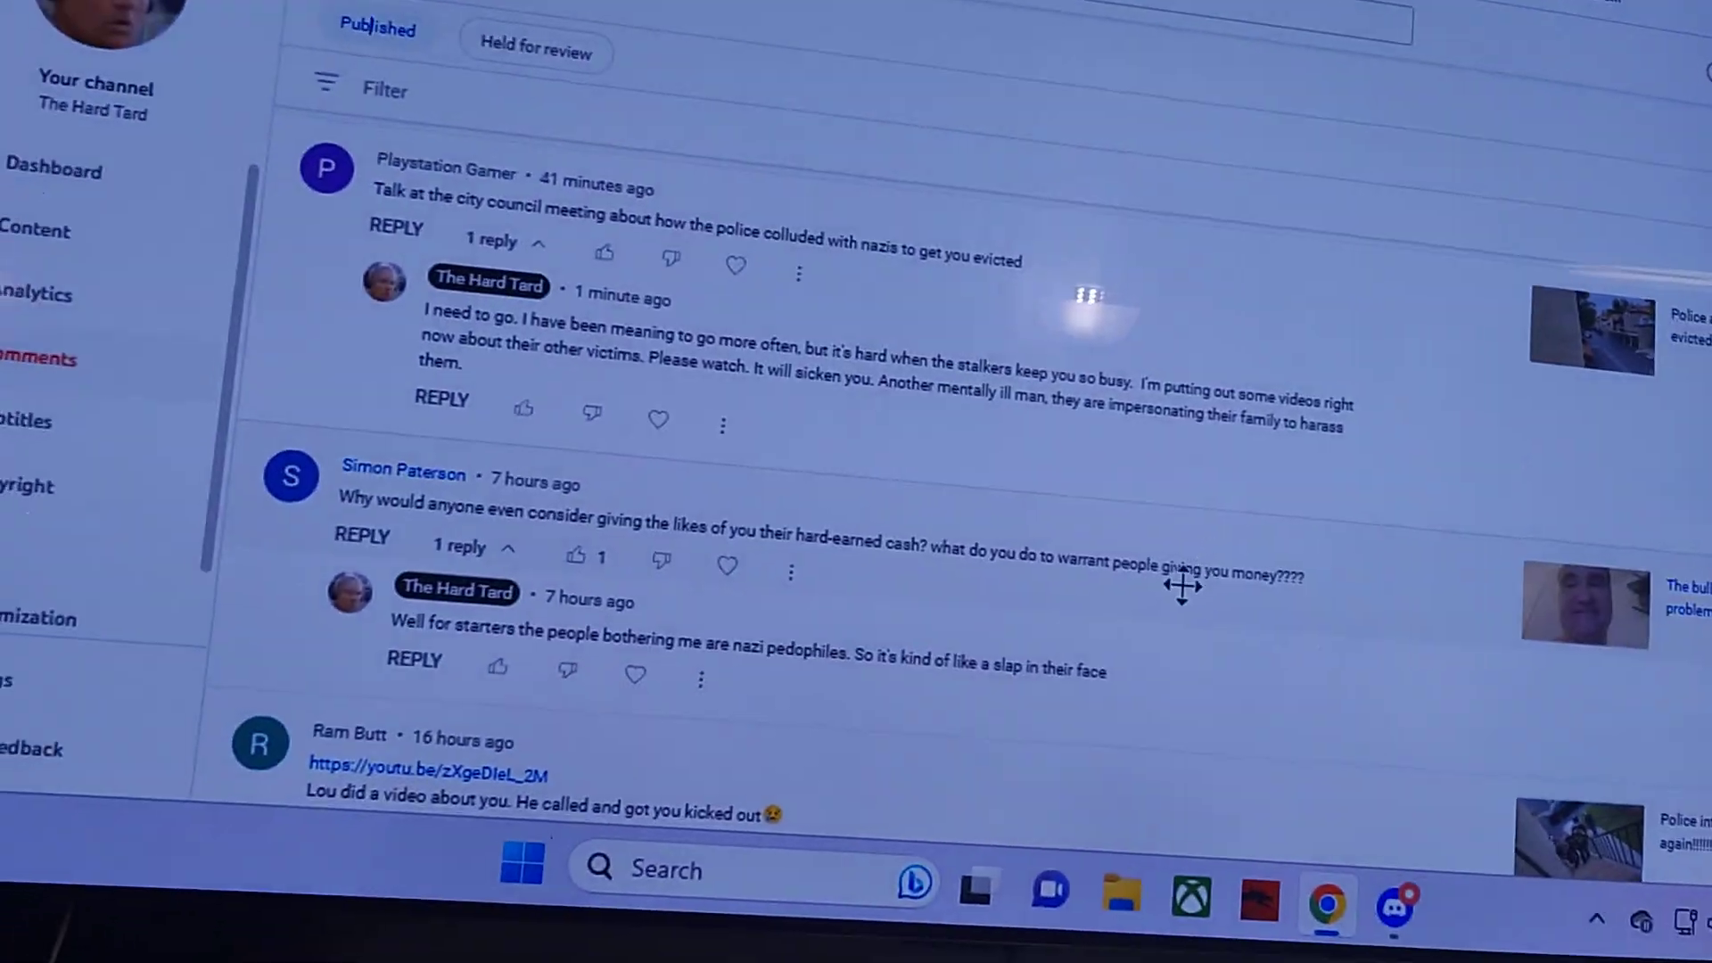
pyautogui.scroll(-3)
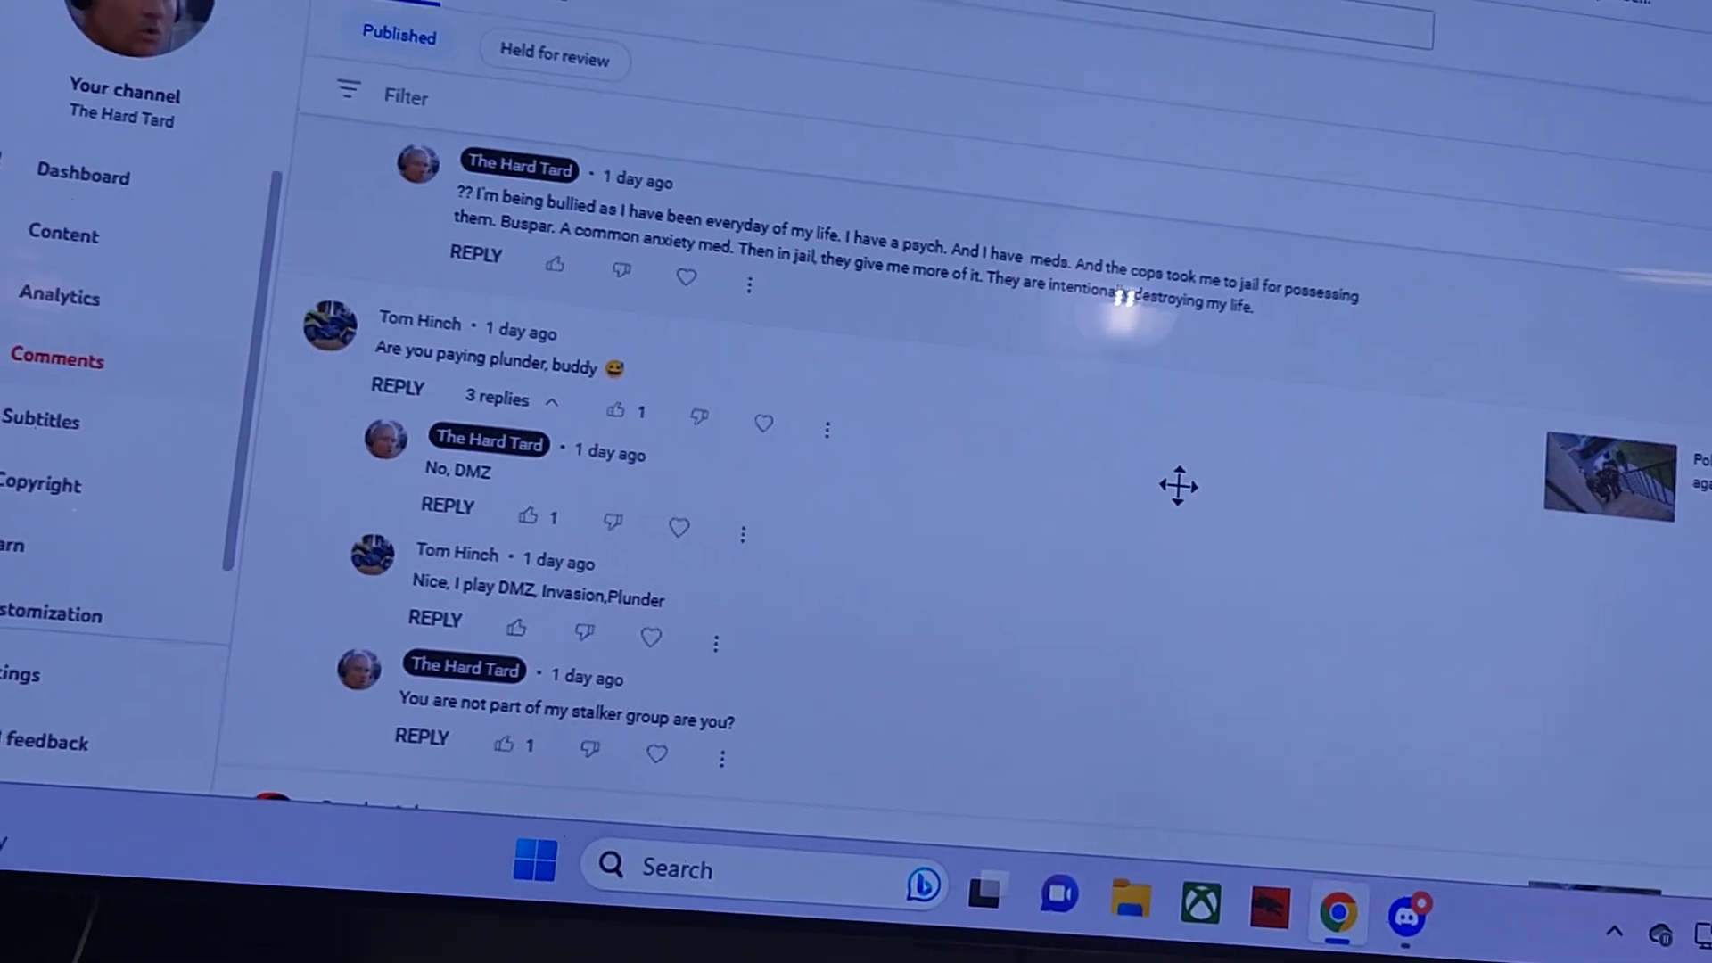
pyautogui.scroll(-3)
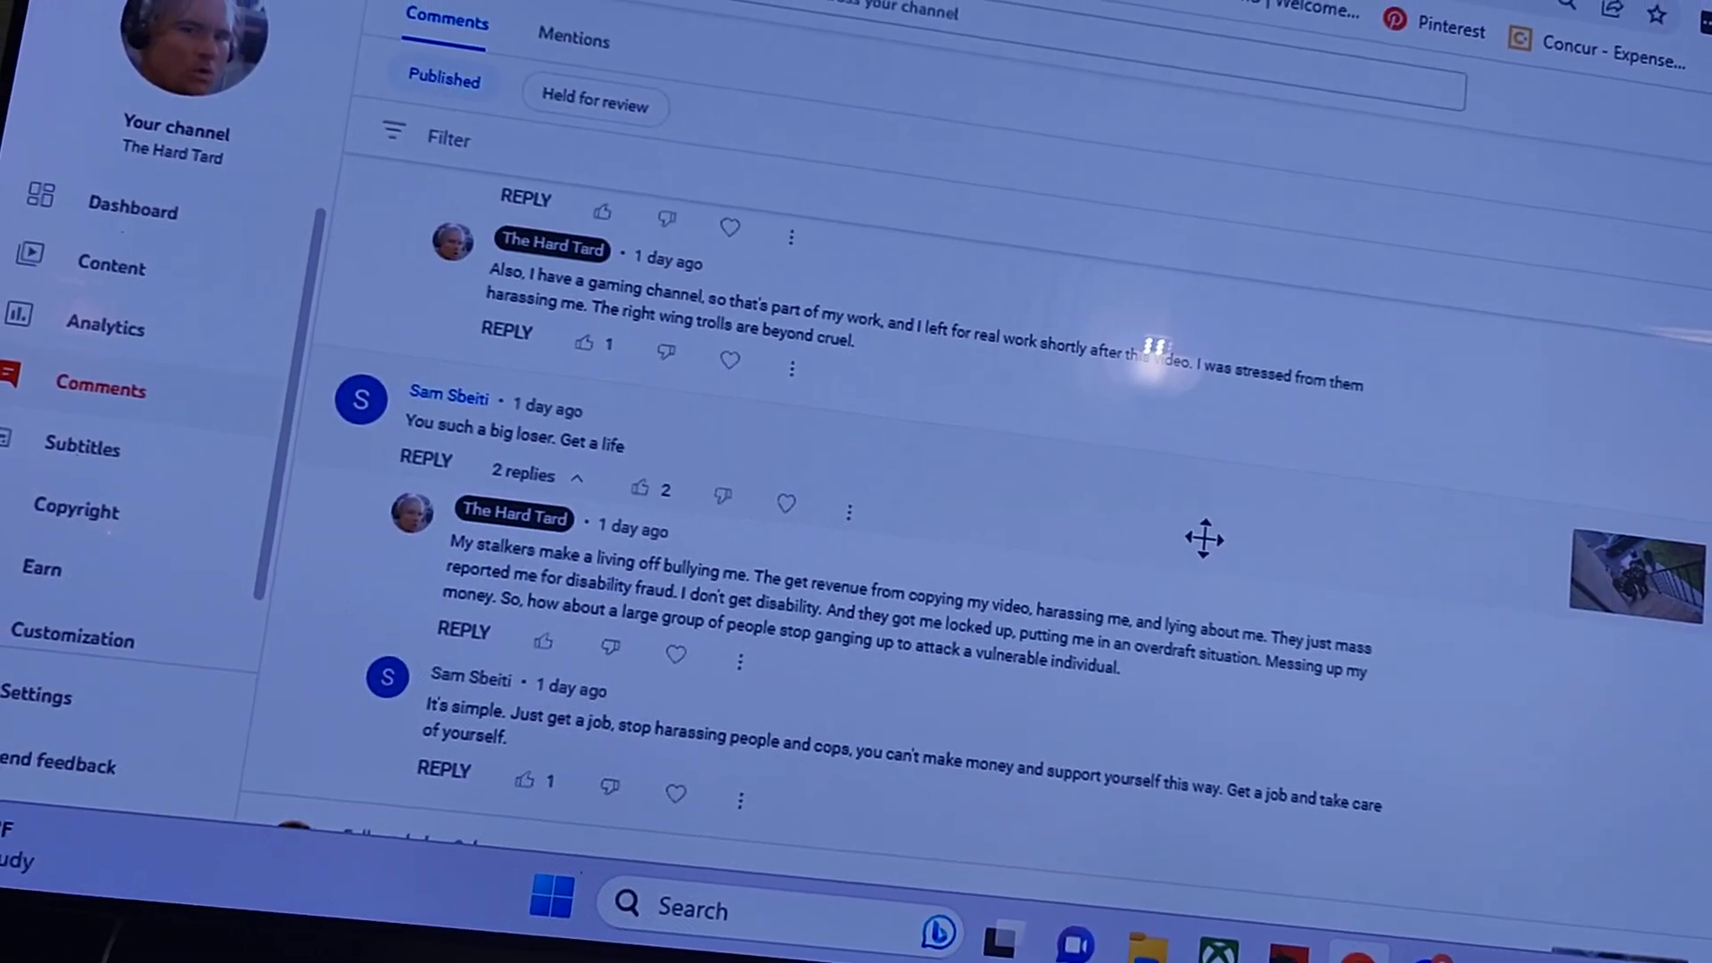
pyautogui.scroll(-3)
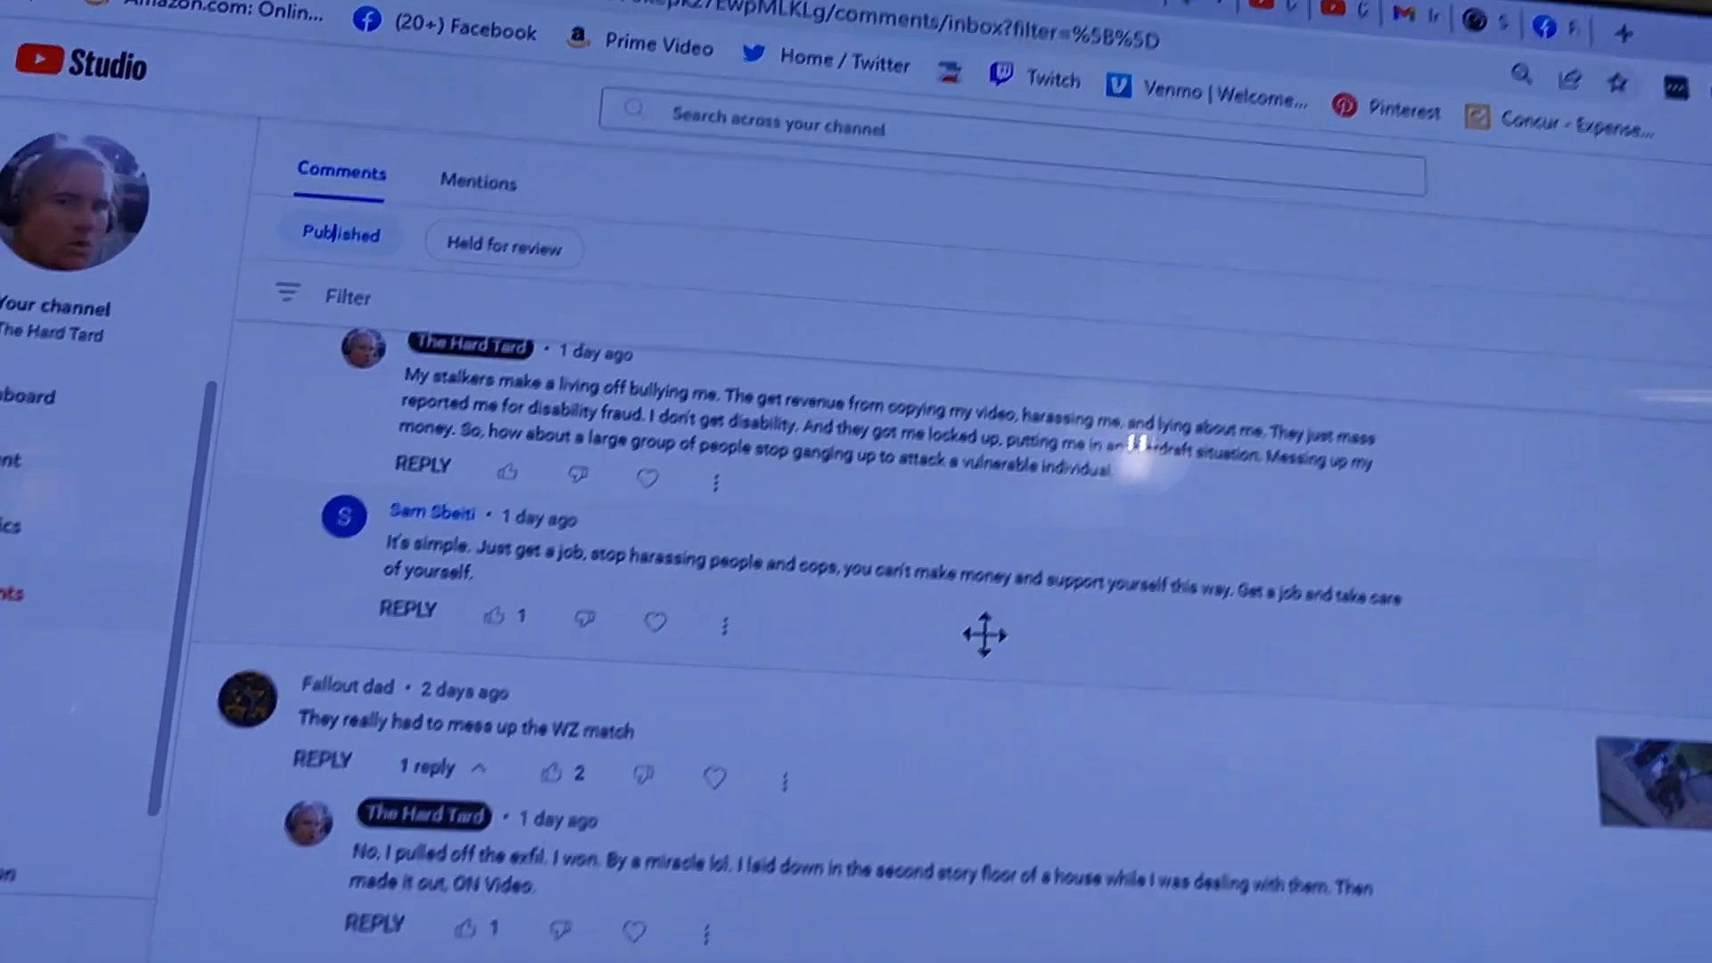
pyautogui.scroll(-3)
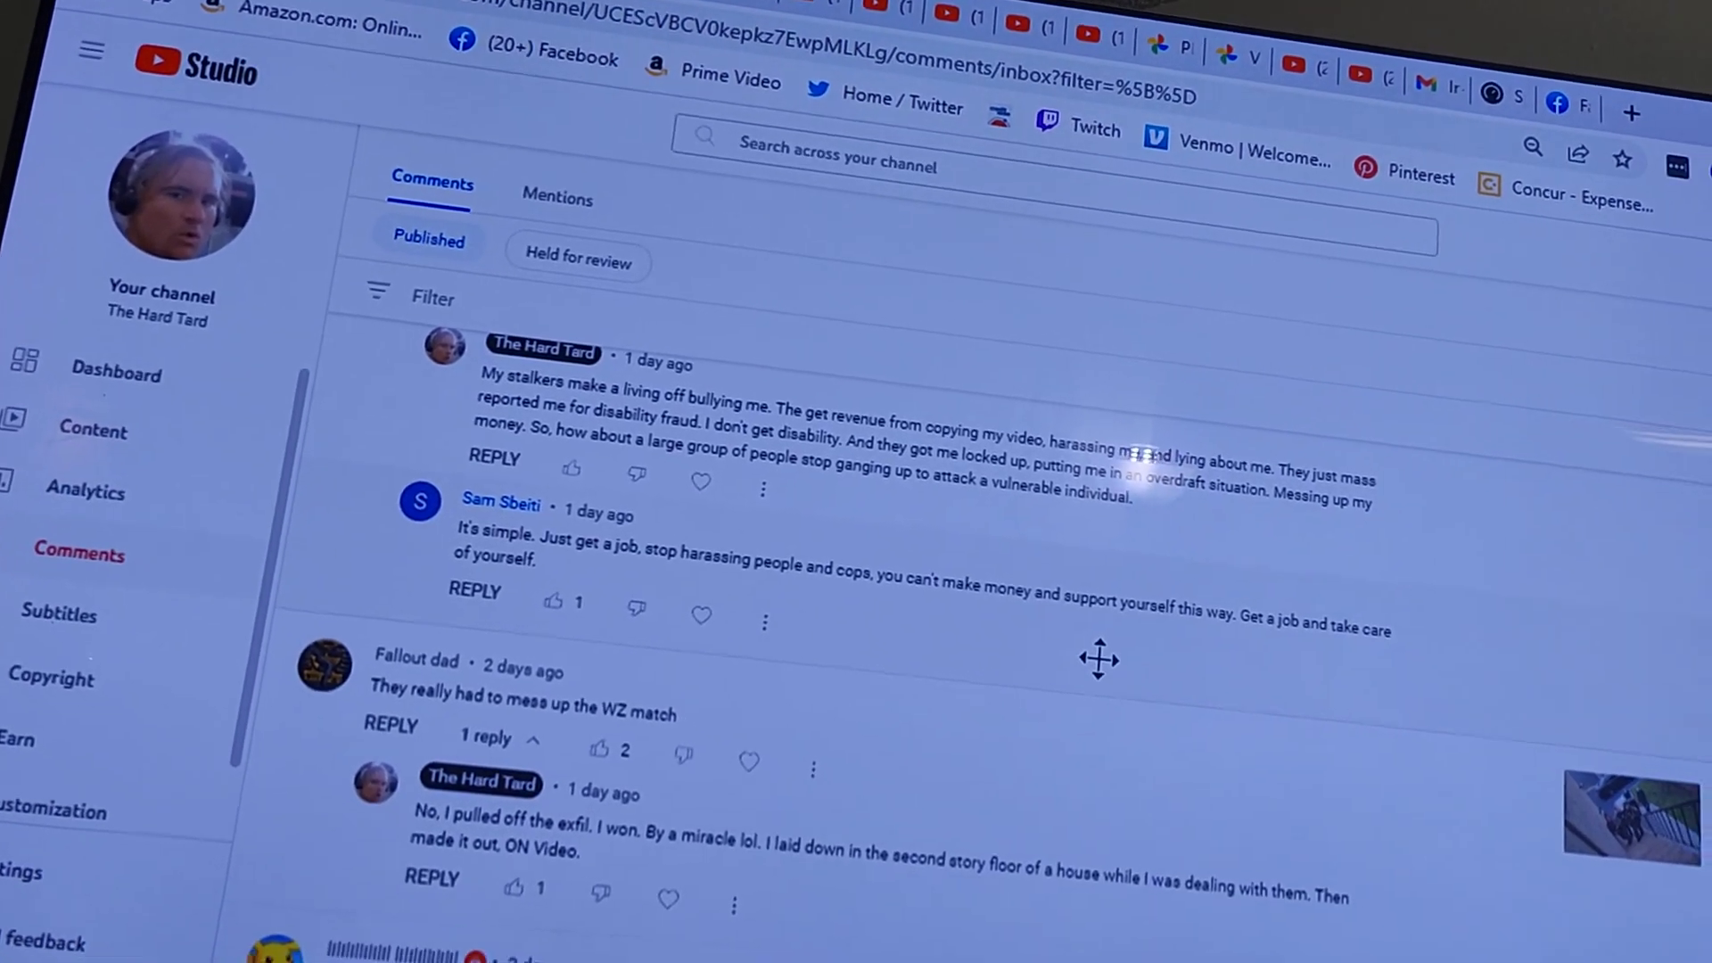
pyautogui.scroll(-3)
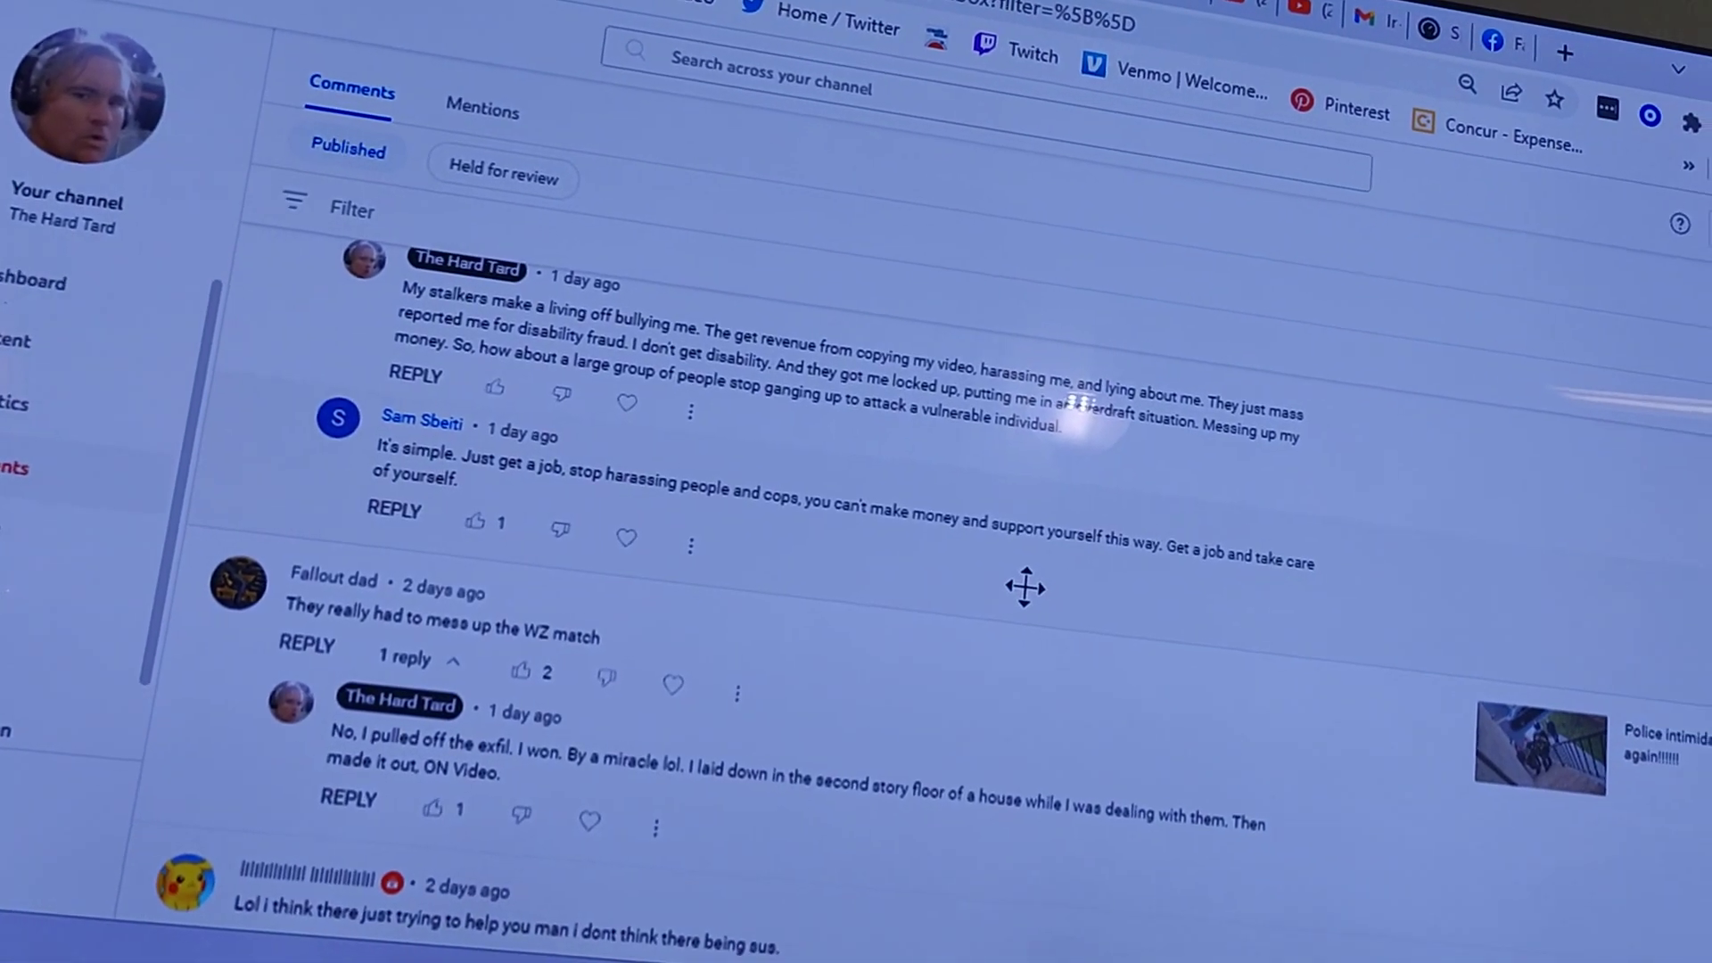